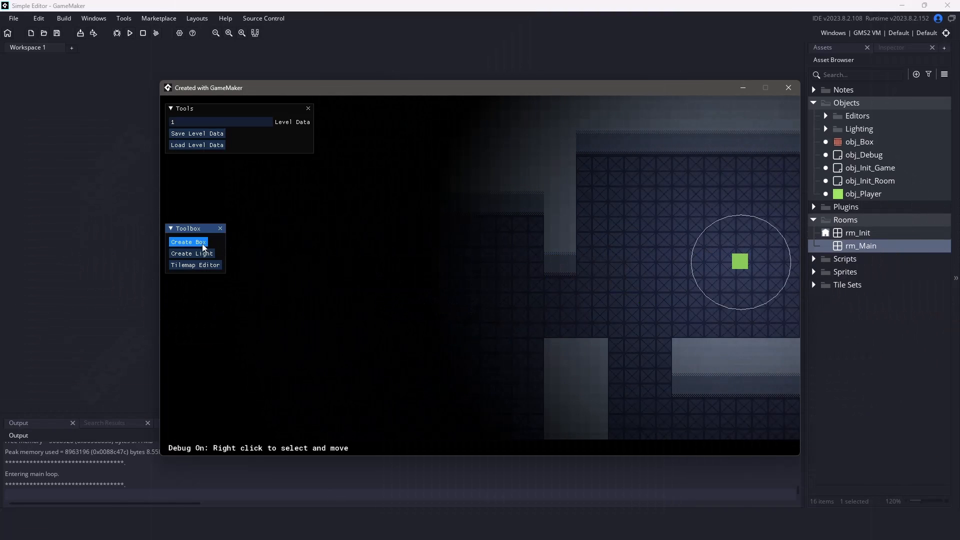
Add a light to the level, with scale about 5.9 and alpha about 0.93
left_click(188, 241)
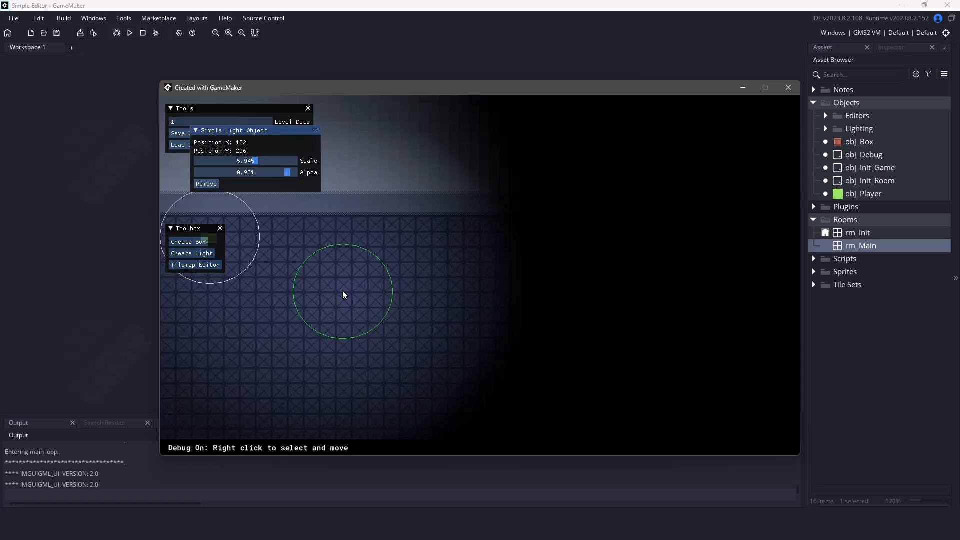
Drag the light to a new spot, then load saved level 1
left_click_drag(344, 295, 560, 306)
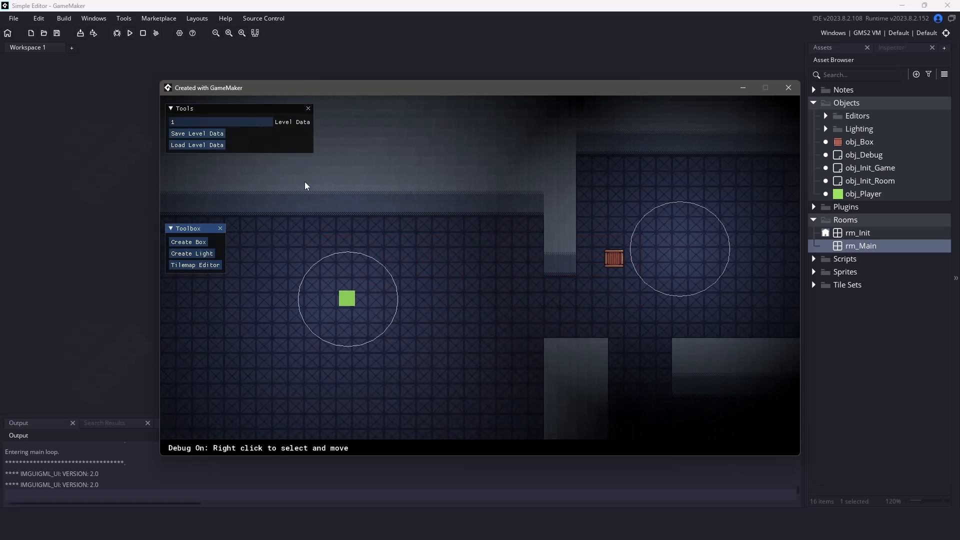
left_click(197, 145)
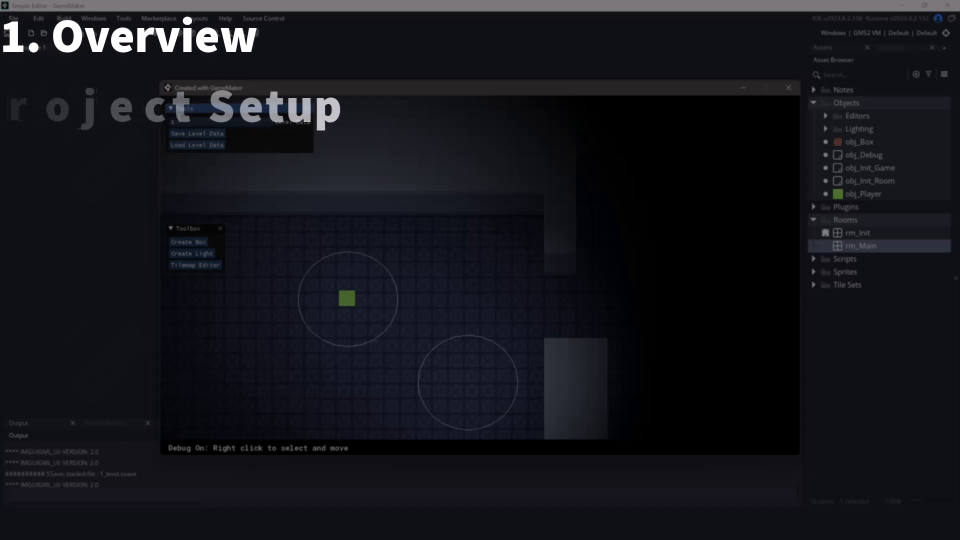
Load the next saved level, ending on level 3's layout
left_click(197, 145)
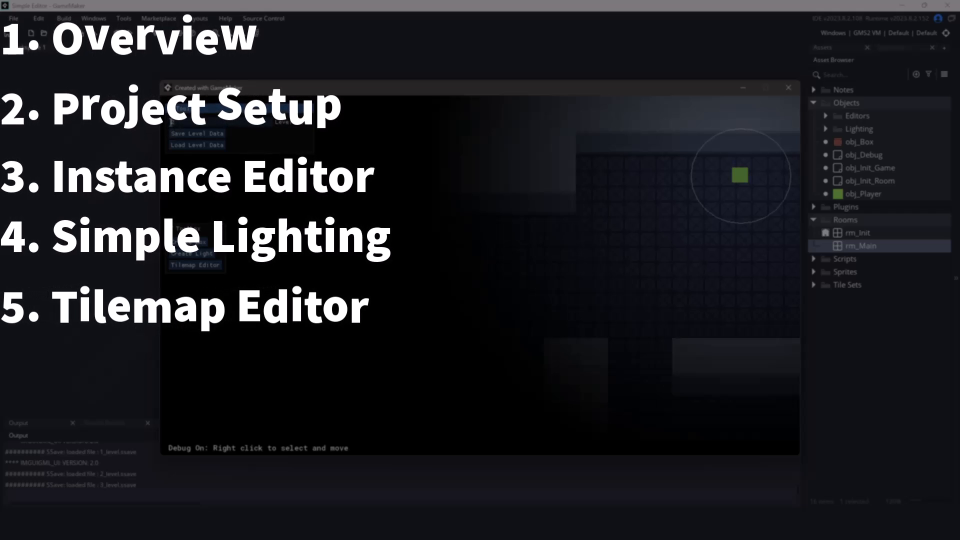
Load saved level data twice, leaving debug mode off
left_click(197, 145)
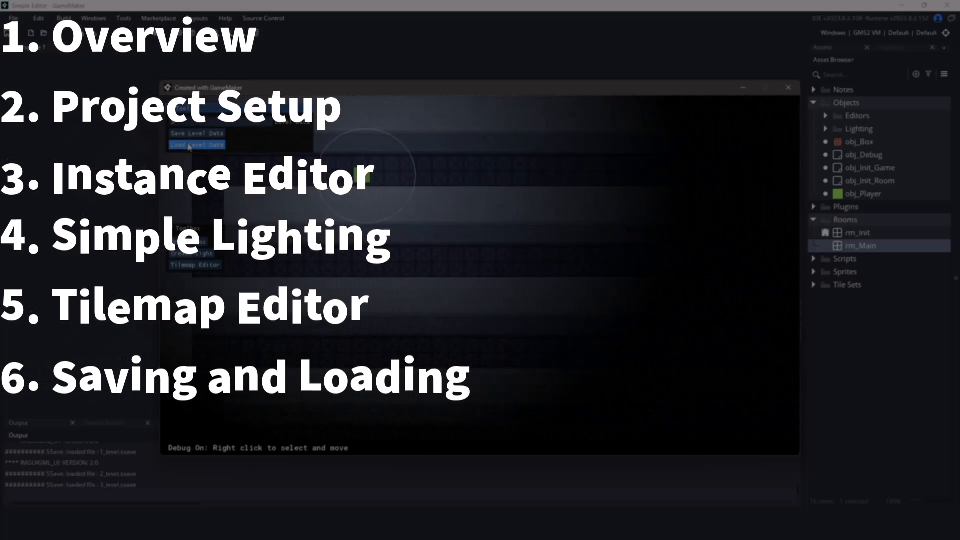
left_click(196, 145)
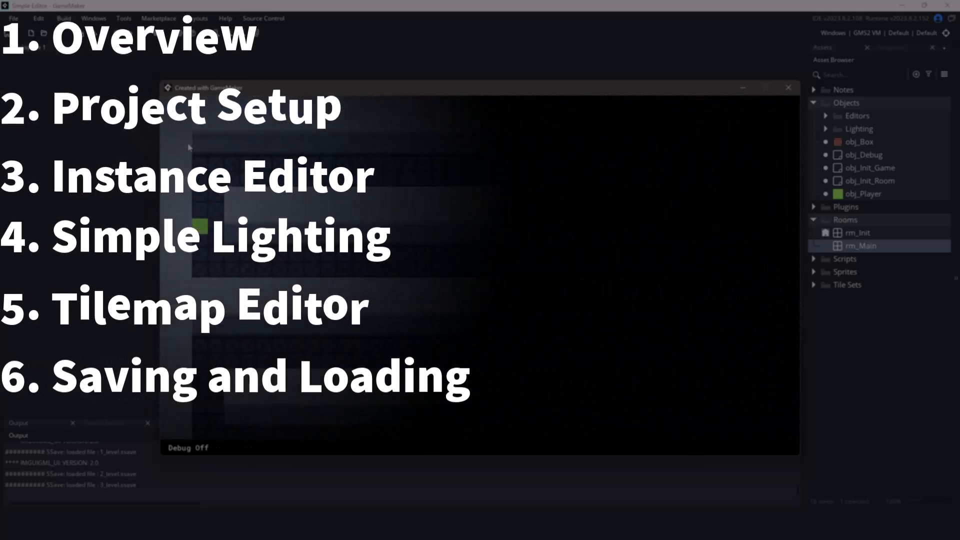